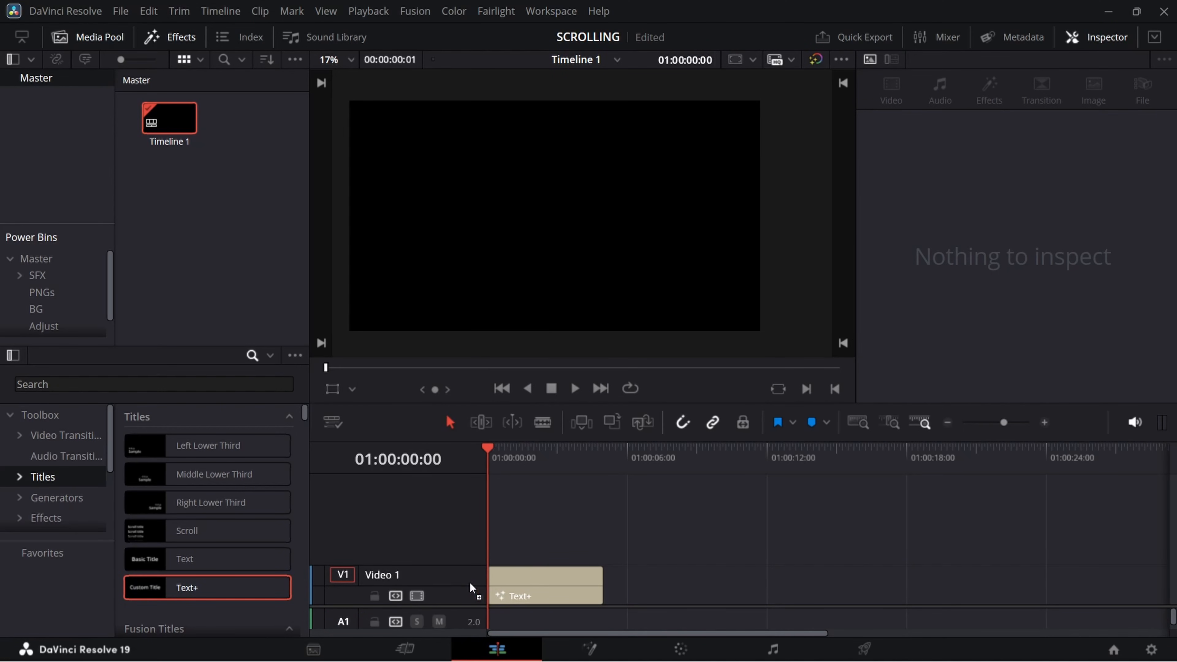
- Open the Text+ title clip in Fusion, showing its Template and MediaOut1 nodes
{"action": "left_click", "coordinate": [544, 584]}
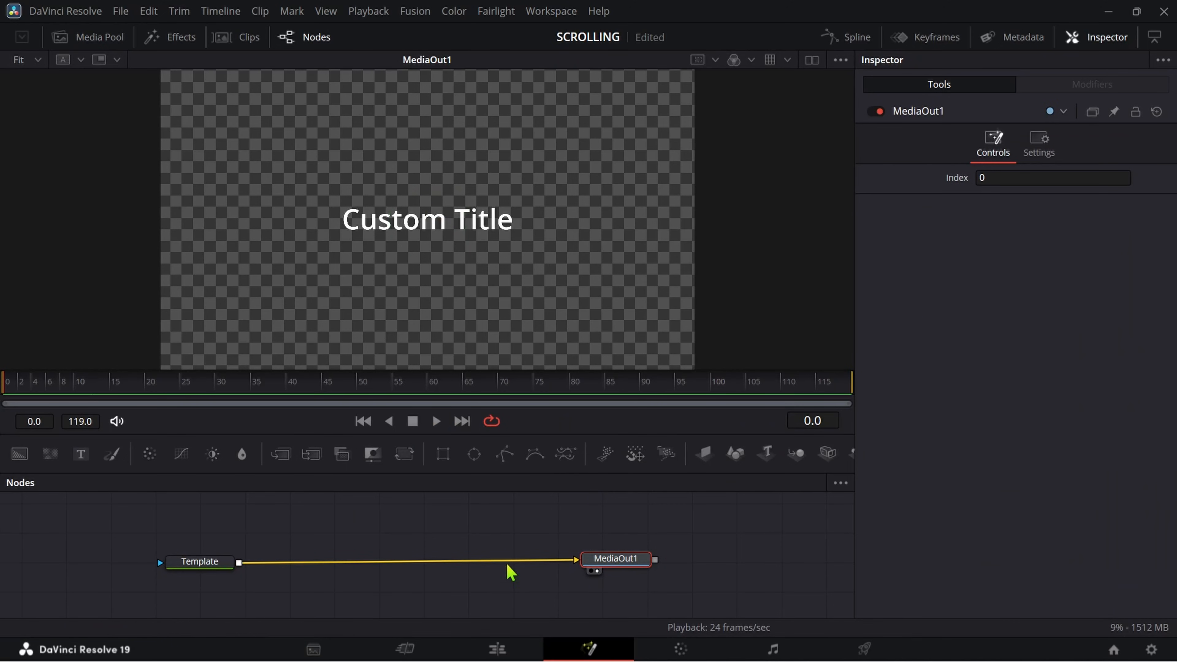
{"action": "left_click", "coordinate": [198, 562]}
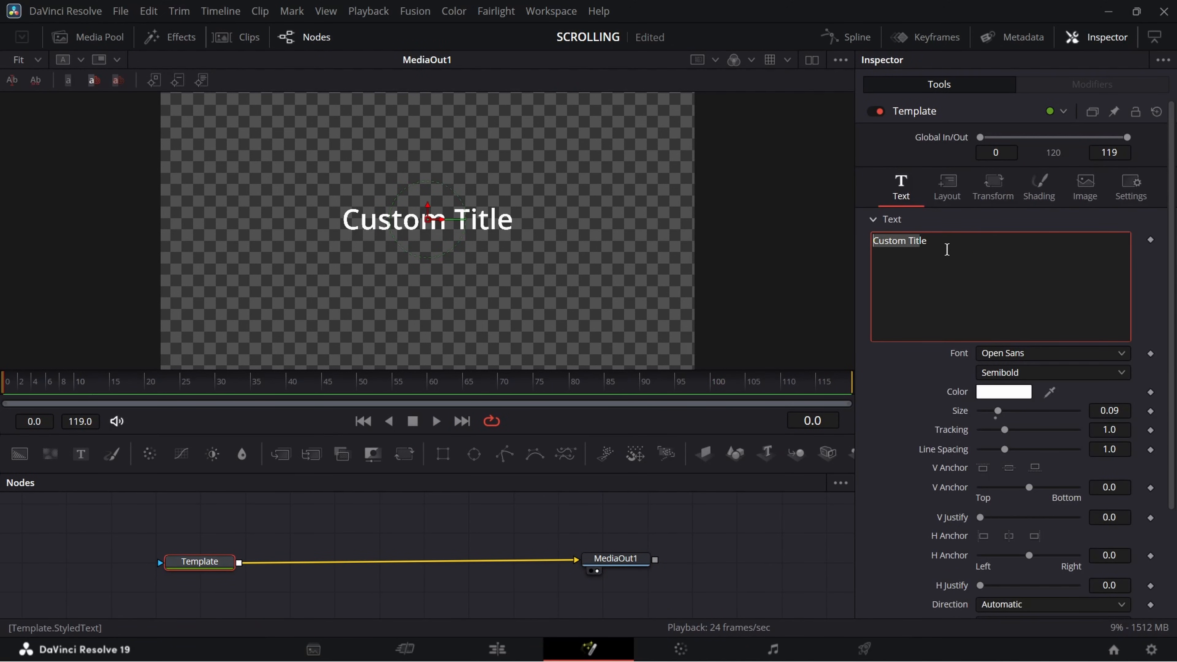
{"action": "type", "text": "2000  2001  2002  2003"}
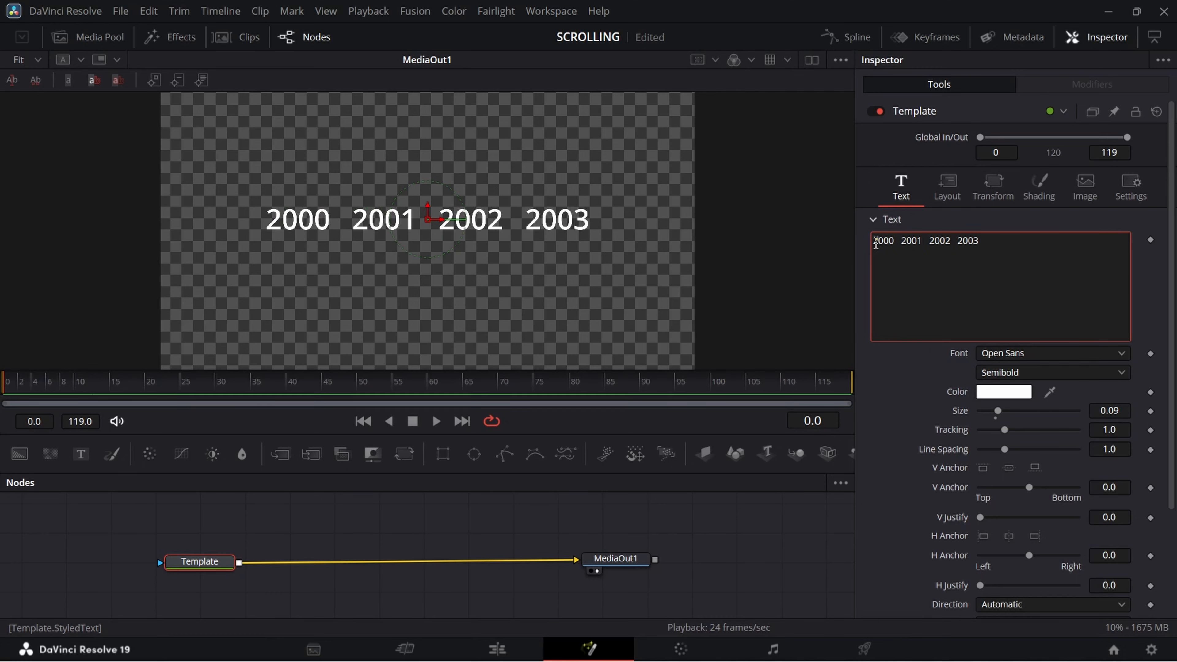
{"action": "type", "text": "2004 2005"}
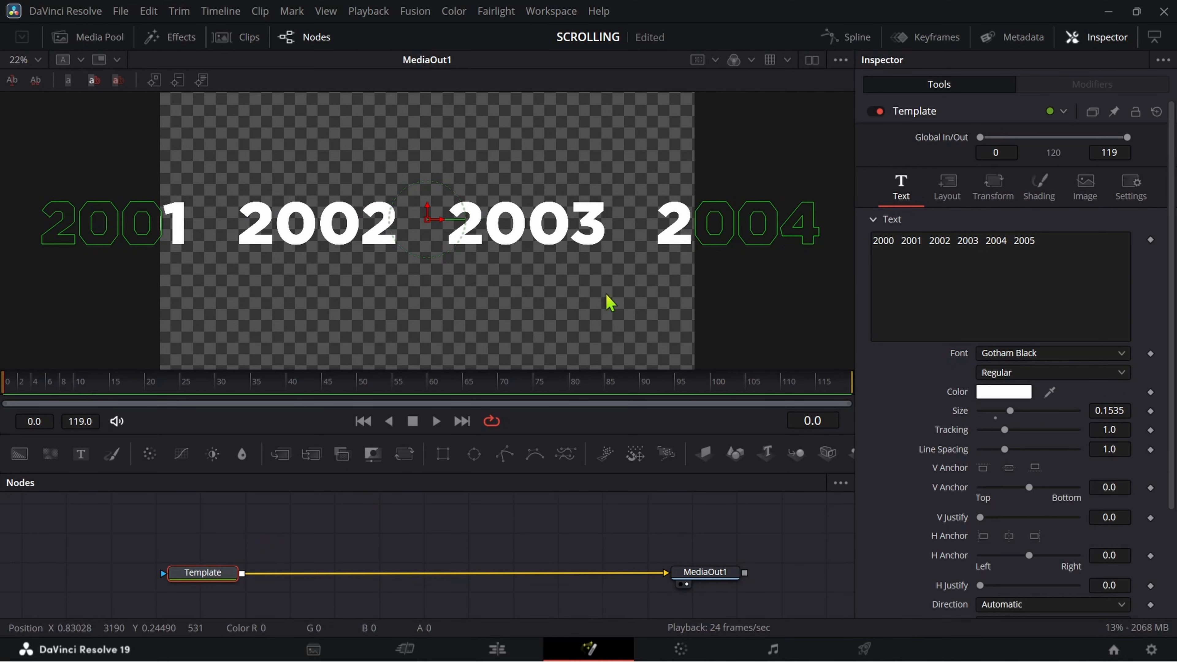
- Keyframe the text's Center X from about 1.486 to 0.202 so the years scroll sideways
{"action": "left_click", "coordinate": [946, 187]}
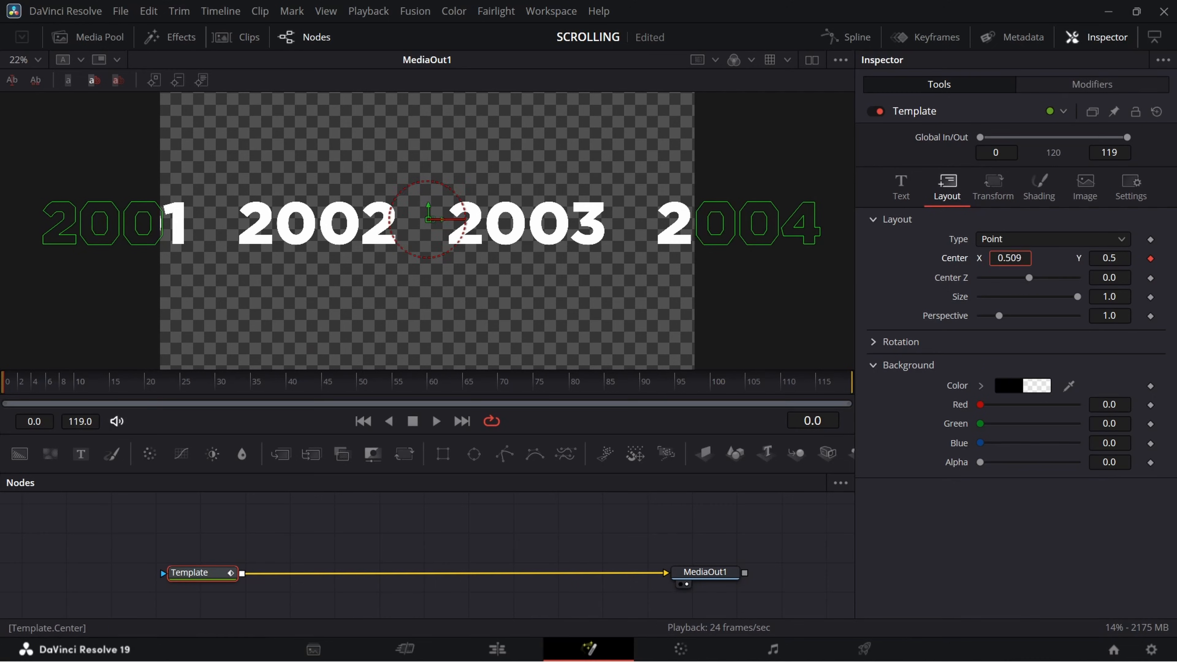
{"action": "type", "text": "1.124"}
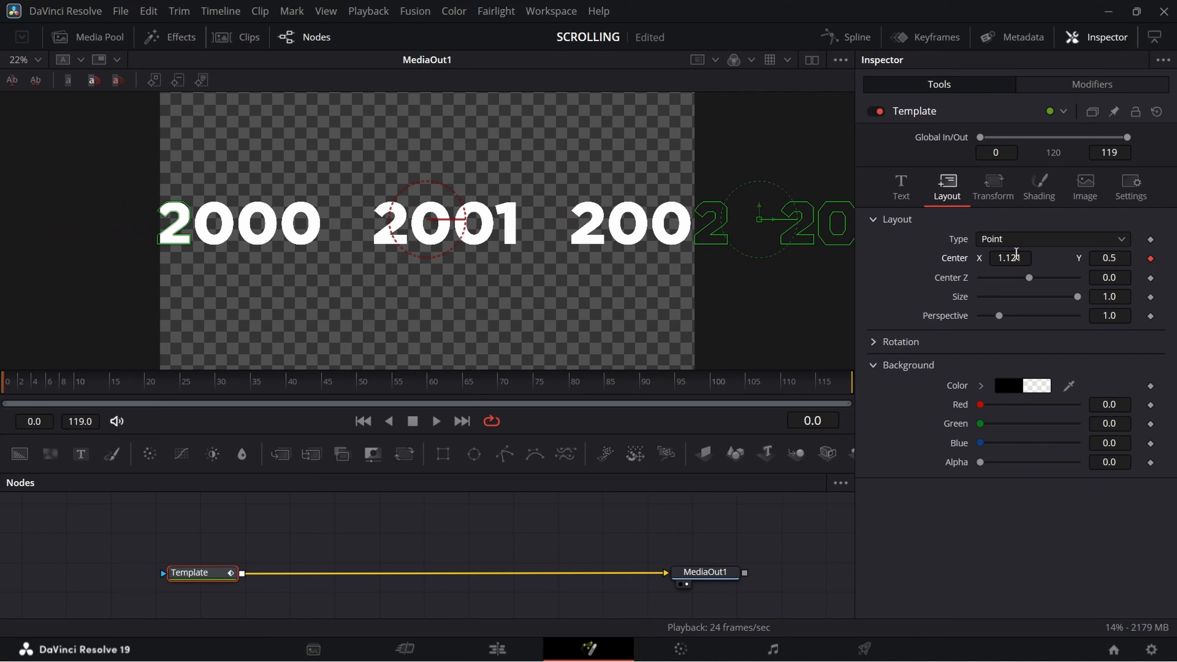
{"action": "type", "text": "1.486"}
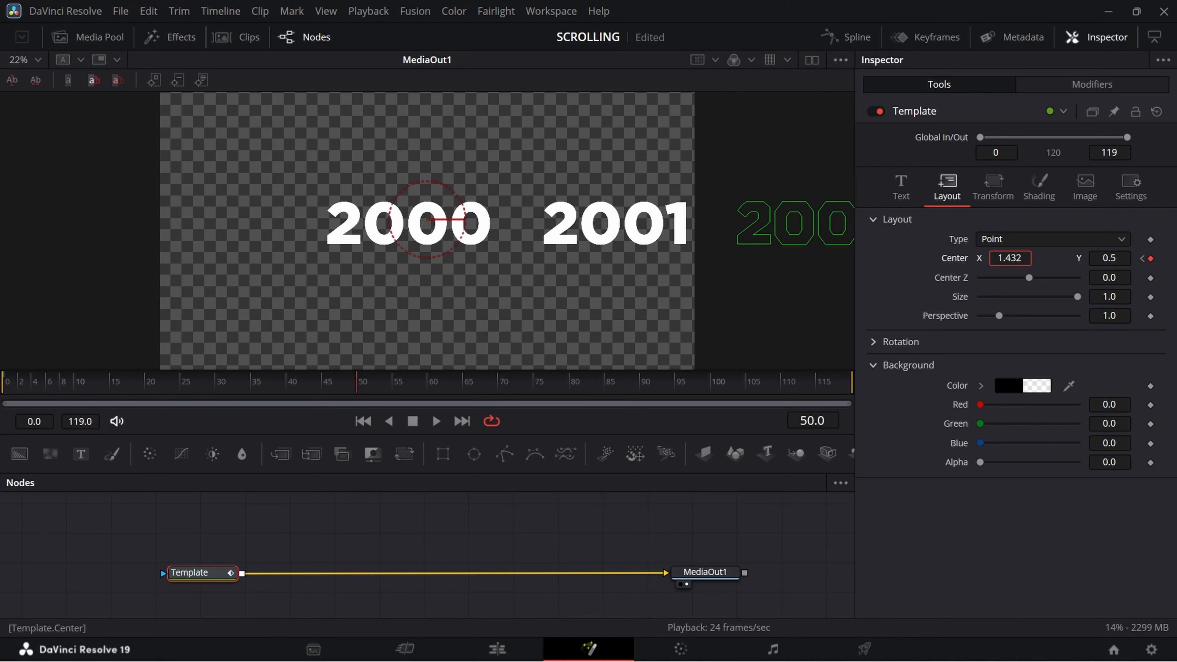
{"action": "type", "text": "0.202"}
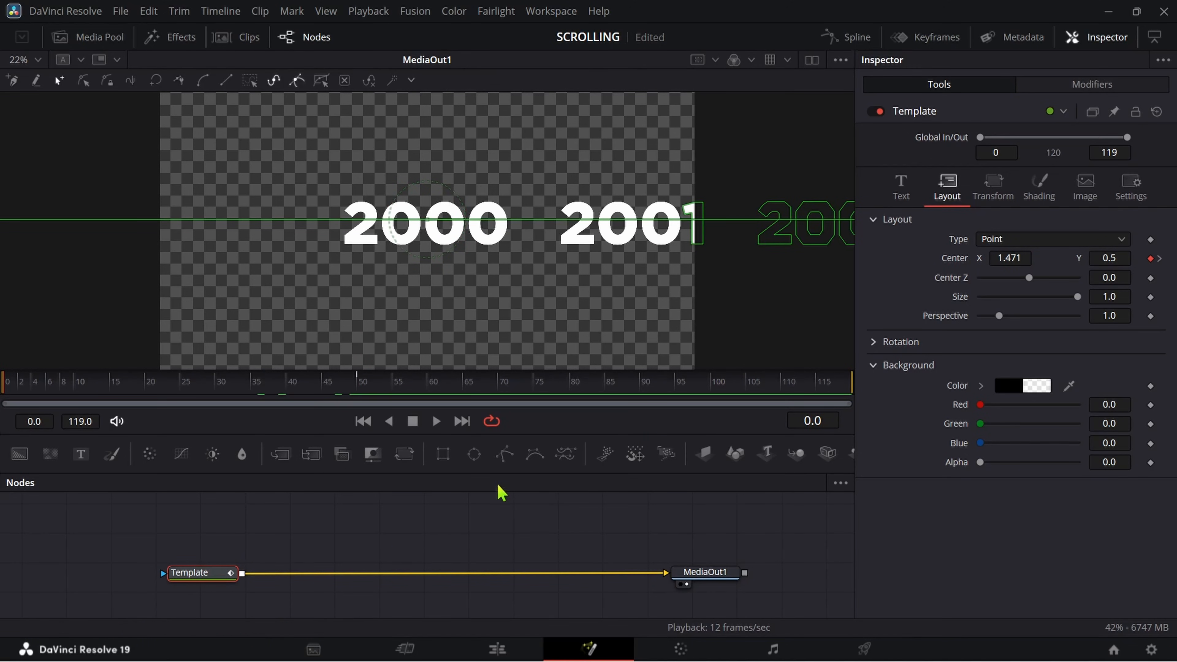
{"action": "mouse_move", "coordinate": [442, 454]}
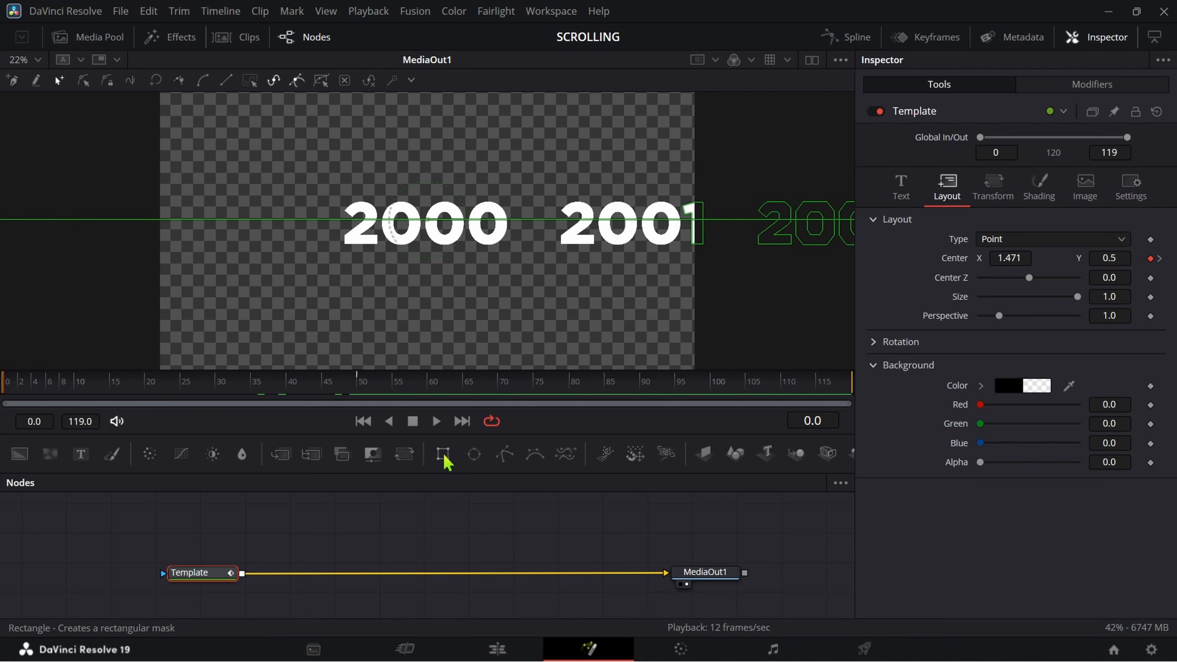
- Add a rectangle mask sized around the centre year and begin softening its edge
{"action": "left_click", "coordinate": [443, 454]}
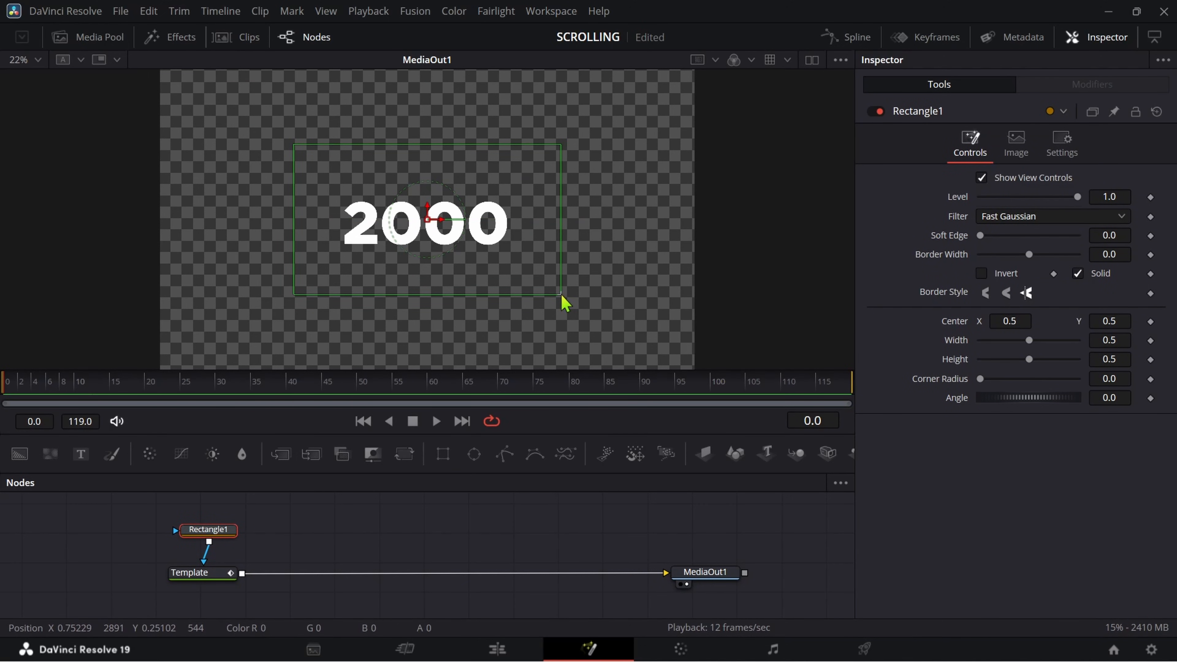
{"action": "left_click_drag", "start_coordinate": [561, 295], "coordinate": [595, 313]}
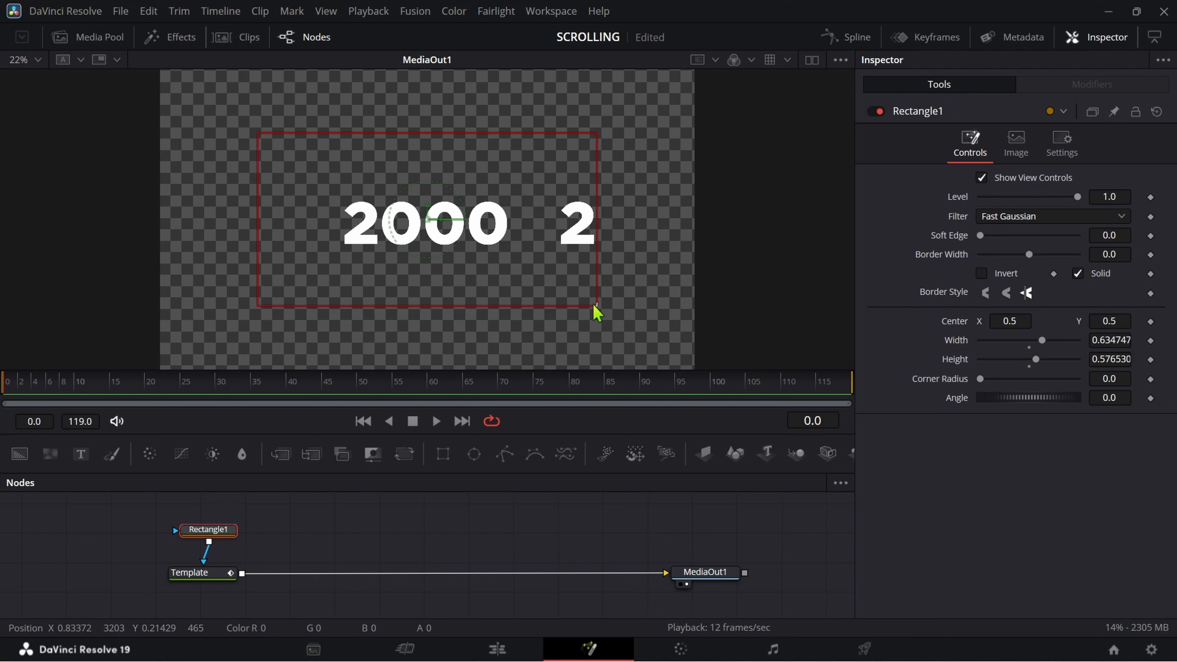
{"action": "left_click_drag", "start_coordinate": [595, 306], "coordinate": [566, 297]}
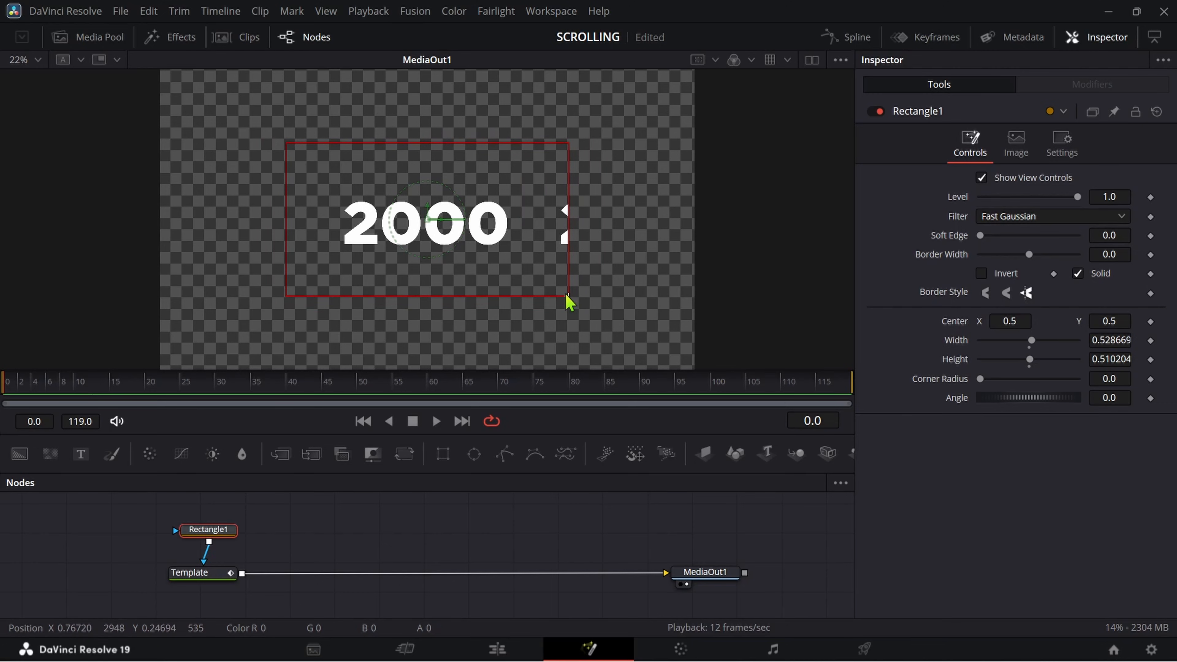
{"action": "left_click_drag", "start_coordinate": [980, 235], "coordinate": [1027, 235]}
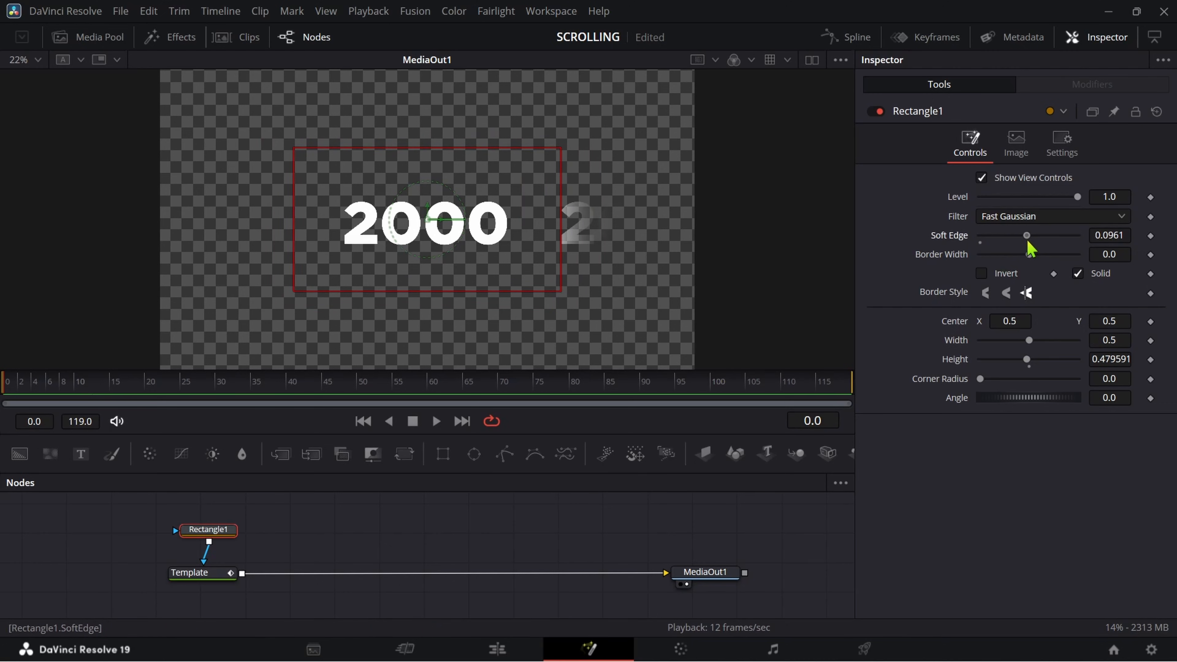
- Preview the slide and raise the mask's Soft Edge to about 0.15 so side years fade
{"action": "left_click", "coordinate": [124, 382]}
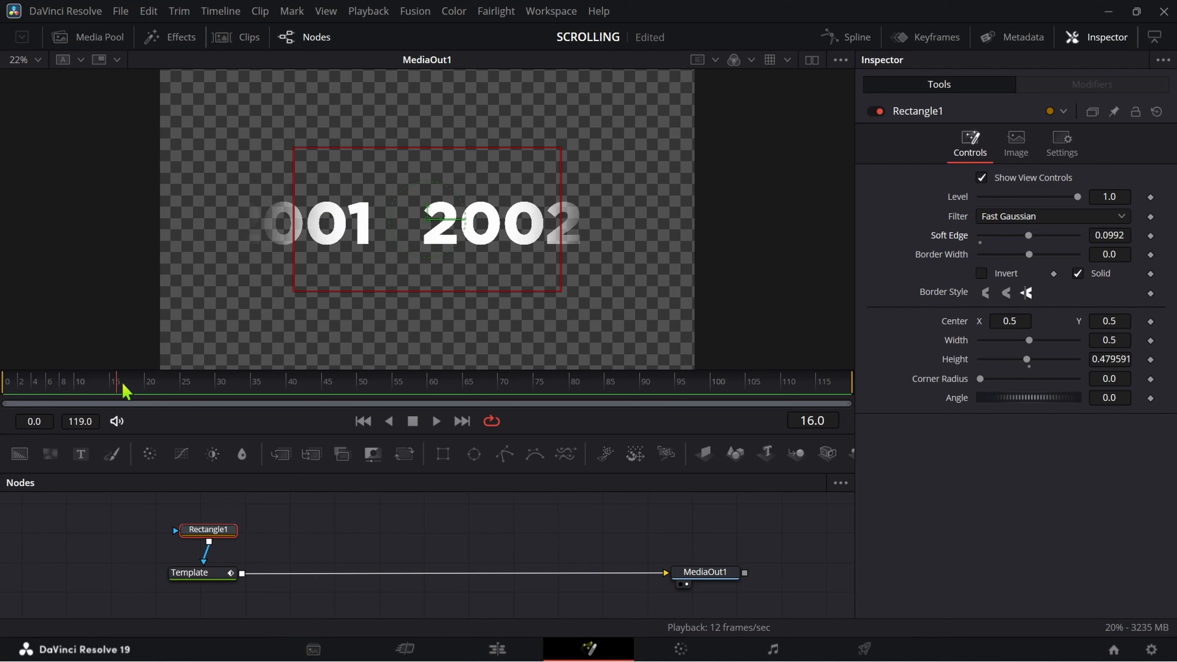
{"action": "left_click_drag", "start_coordinate": [123, 381], "coordinate": [207, 381]}
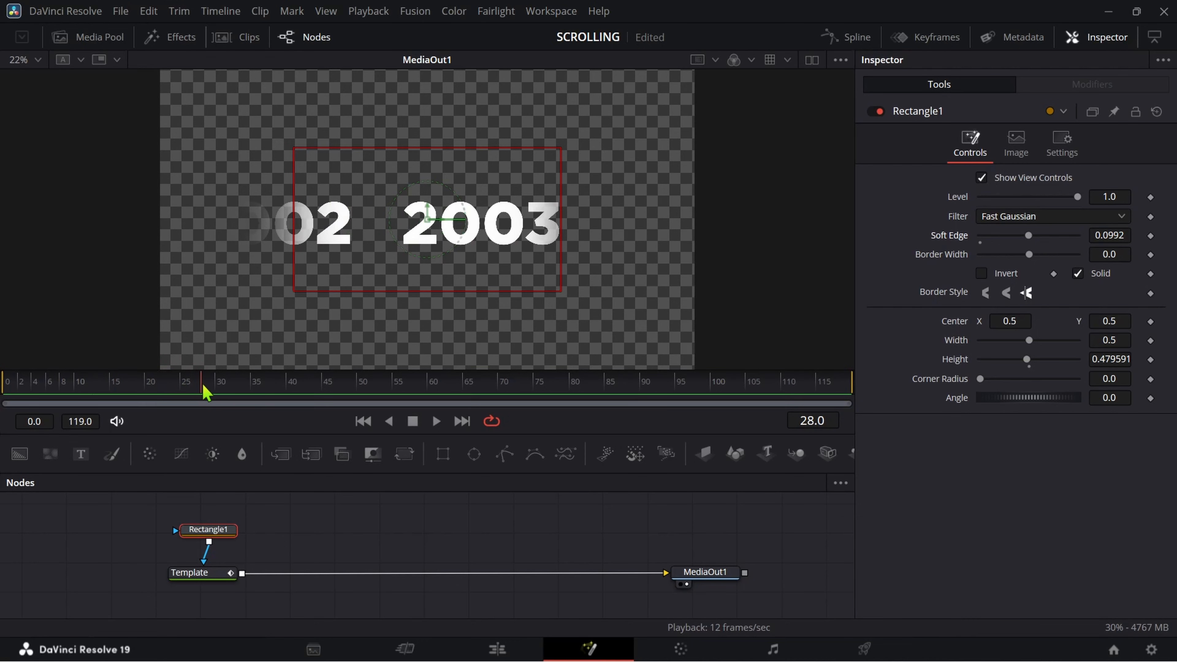
{"action": "left_click_drag", "start_coordinate": [1028, 235], "coordinate": [1050, 235]}
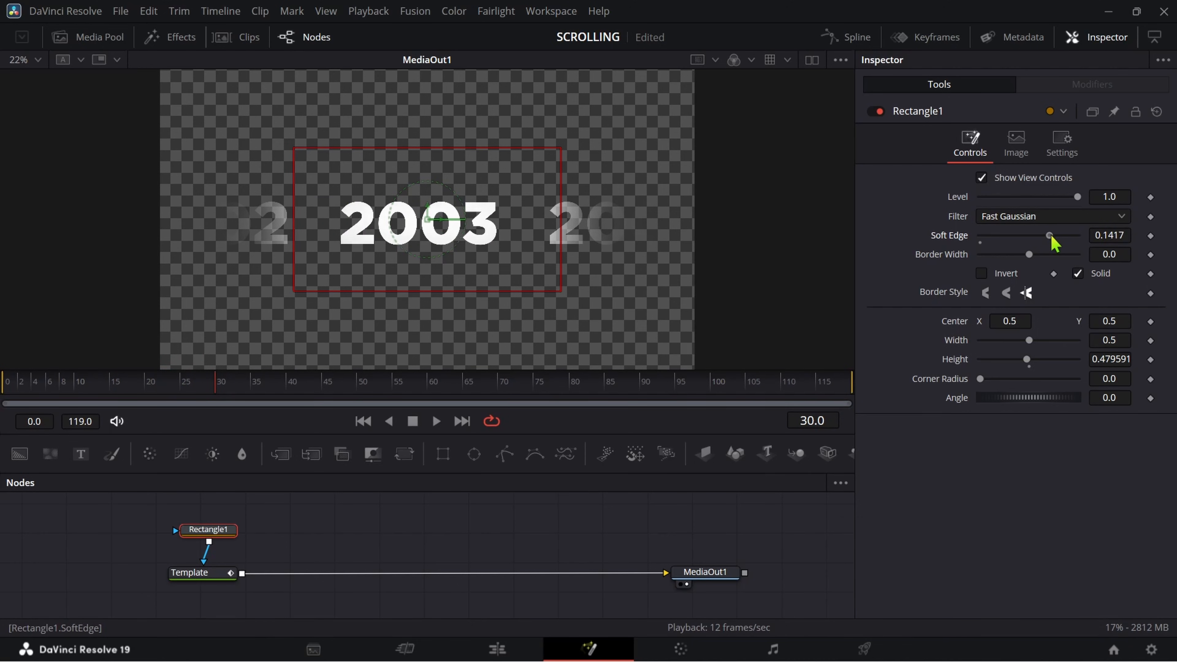
{"action": "left_click_drag", "start_coordinate": [1049, 235], "coordinate": [1052, 235]}
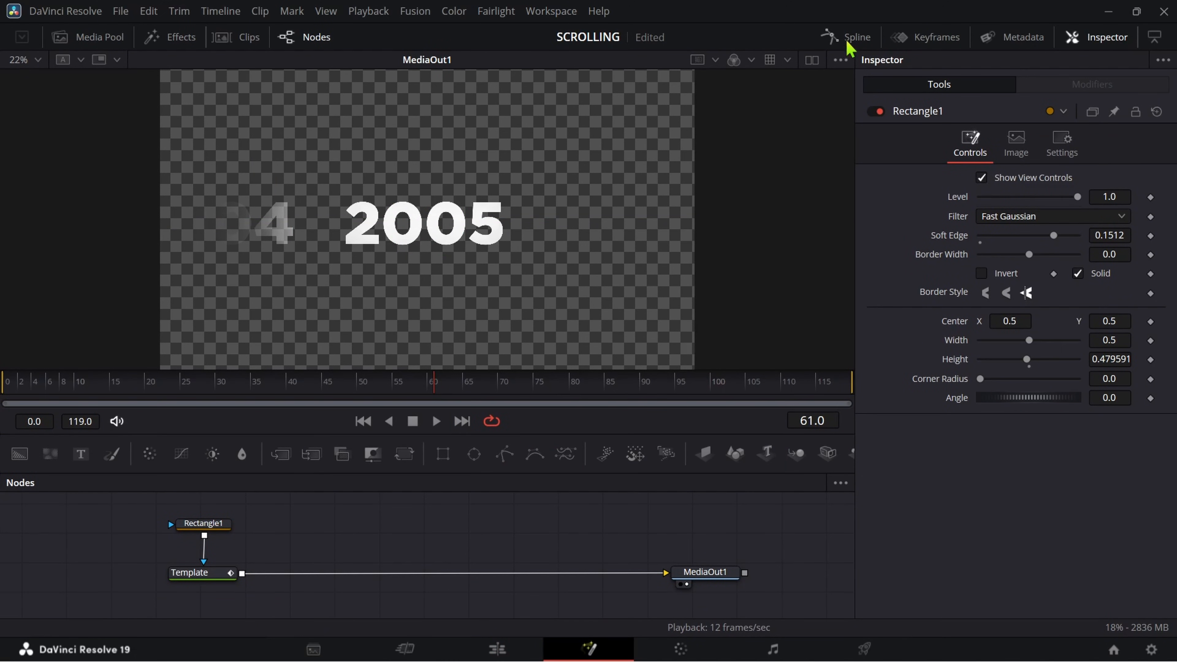
- Review the eased S-shaped displacement curve in the Spline editor, then hide it
{"action": "left_click", "coordinate": [855, 37]}
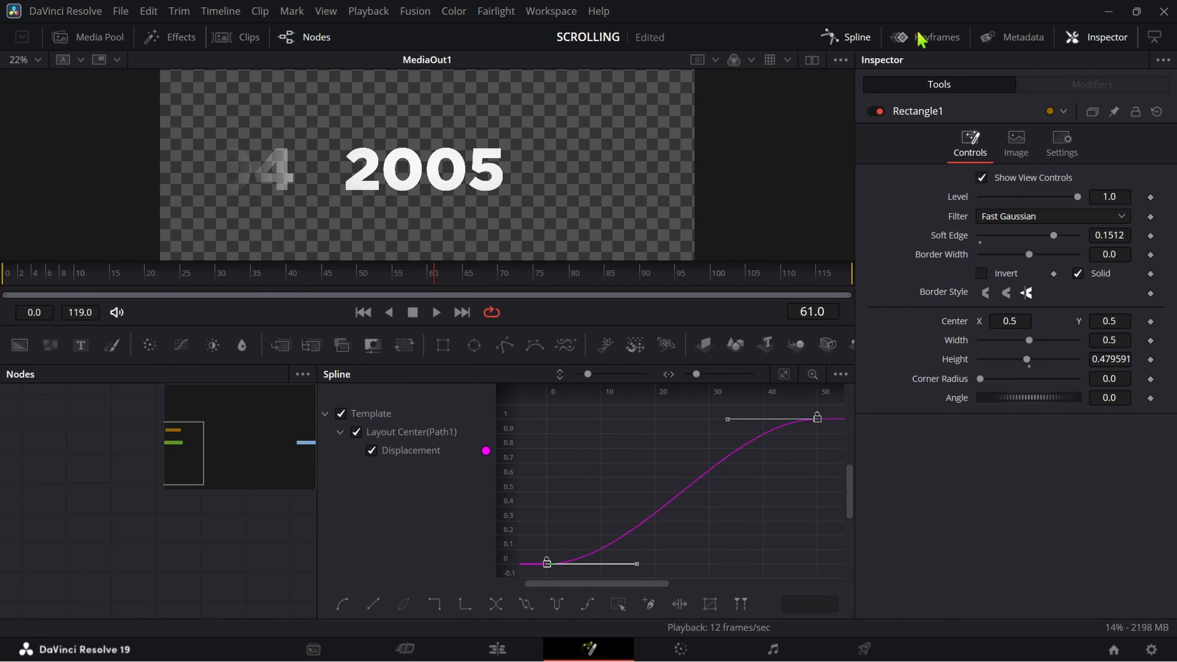
{"action": "left_click", "coordinate": [495, 648]}
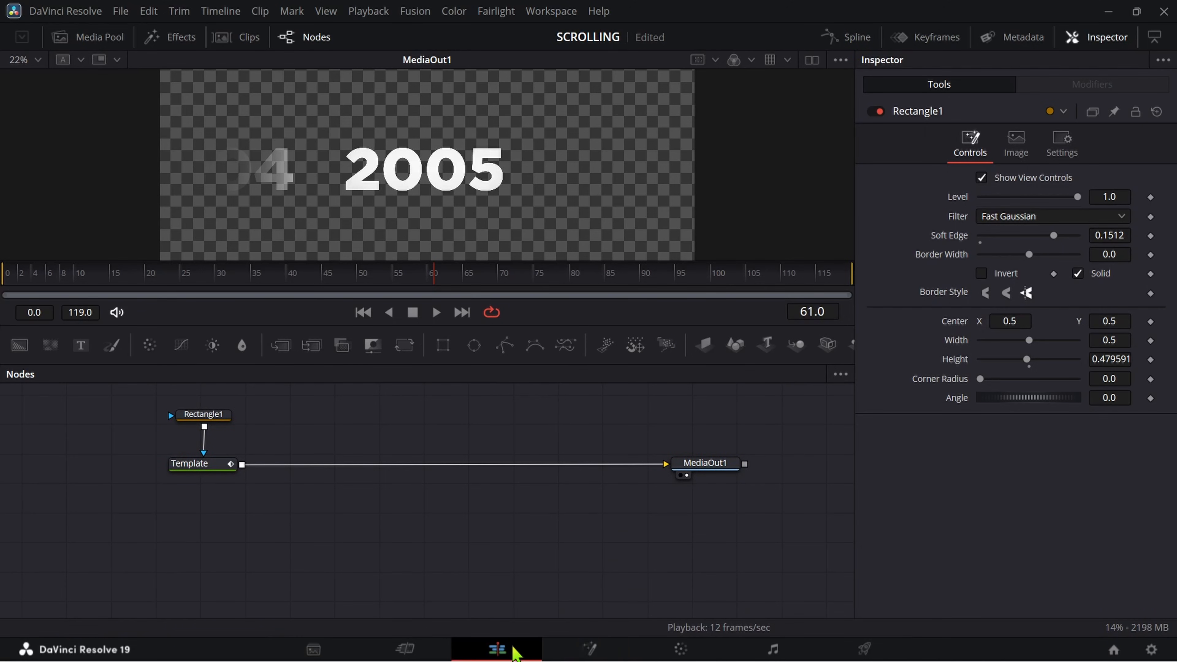